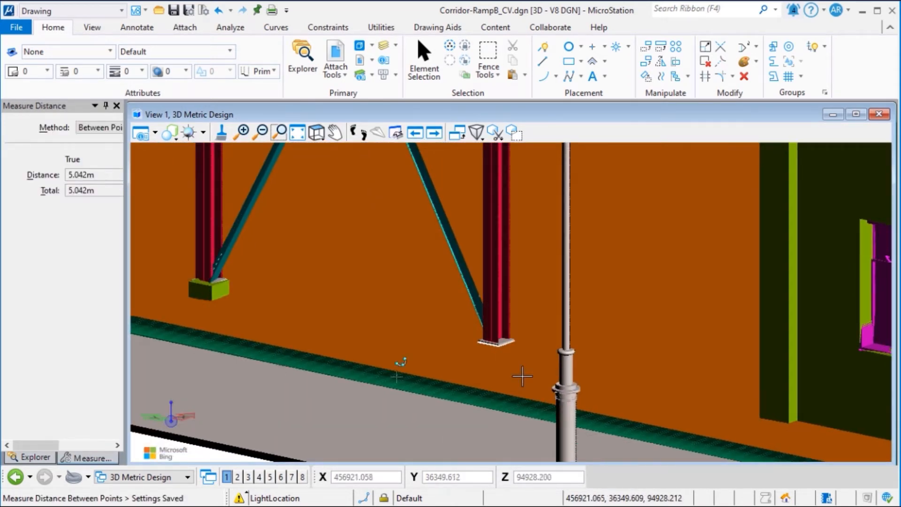
{"action": "mouse_move", "coordinate": [481, 355]}
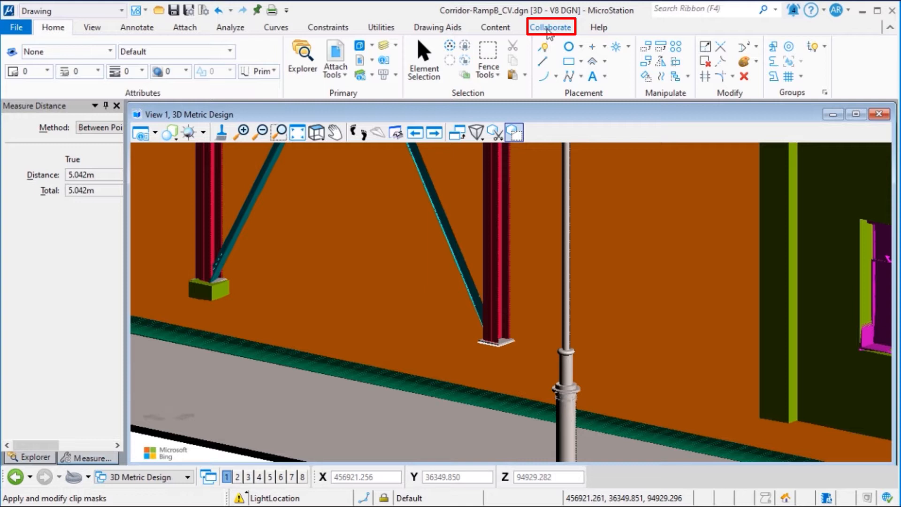
- Start a new issue from the Collaborate tools using the Issue form definition
{"action": "left_click", "coordinate": [550, 28]}
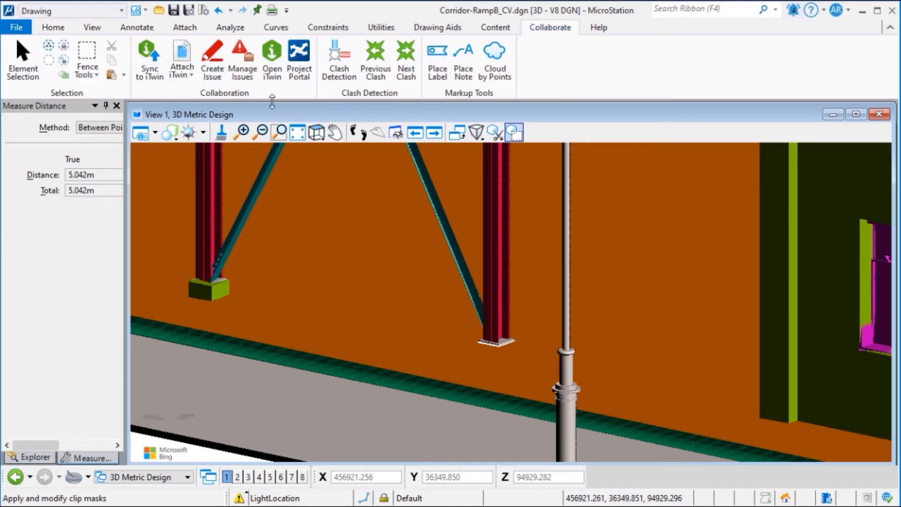
{"action": "left_click", "coordinate": [212, 60]}
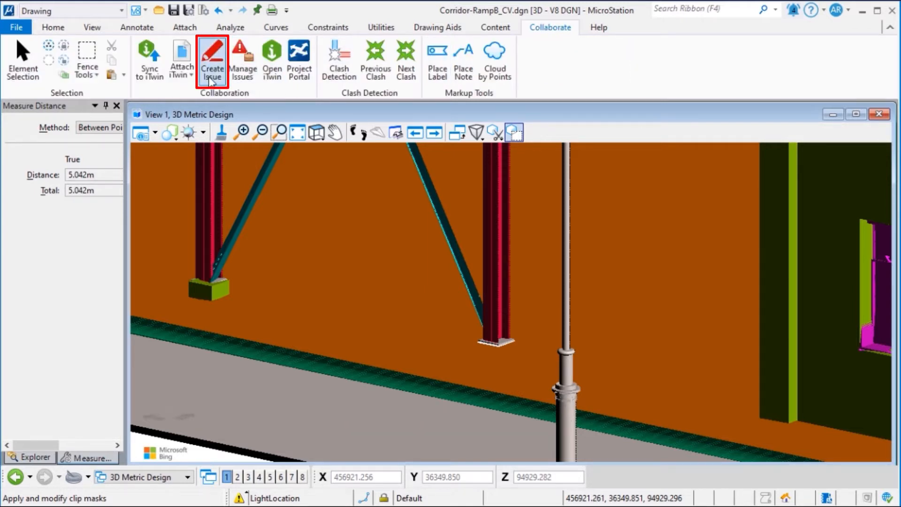
{"action": "left_click", "coordinate": [212, 59]}
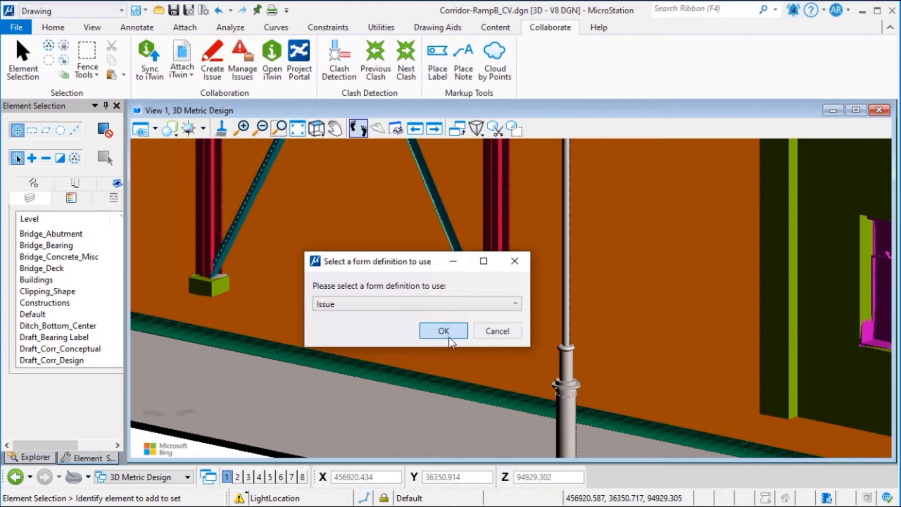
{"action": "left_click", "coordinate": [442, 330]}
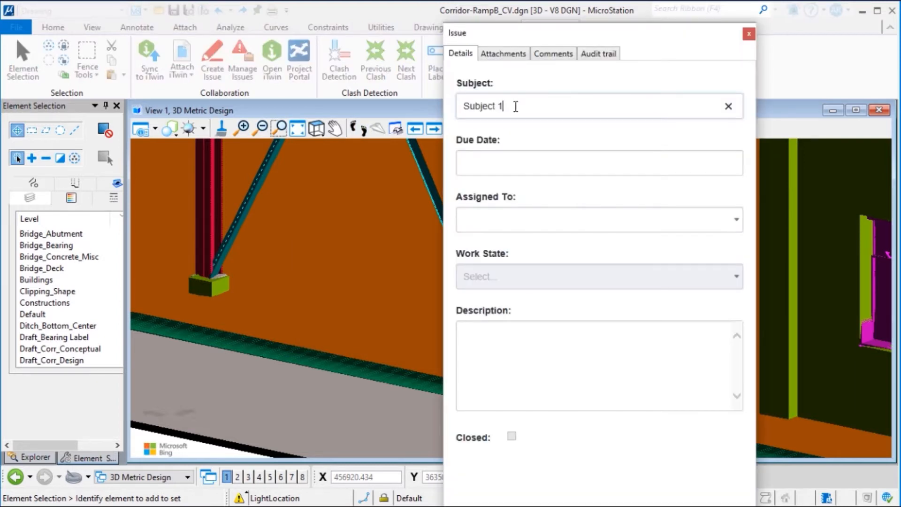
- Set due date 20 August 2021, assign a colleague, and describe 'Missing Column Footer. Please add this in the Foundation'
{"action": "left_click", "coordinate": [598, 162]}
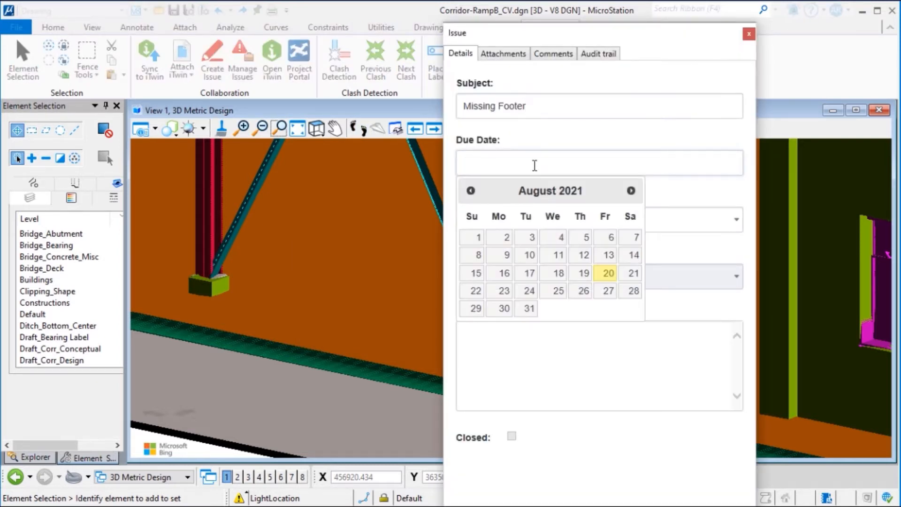
{"action": "left_click", "coordinate": [605, 273]}
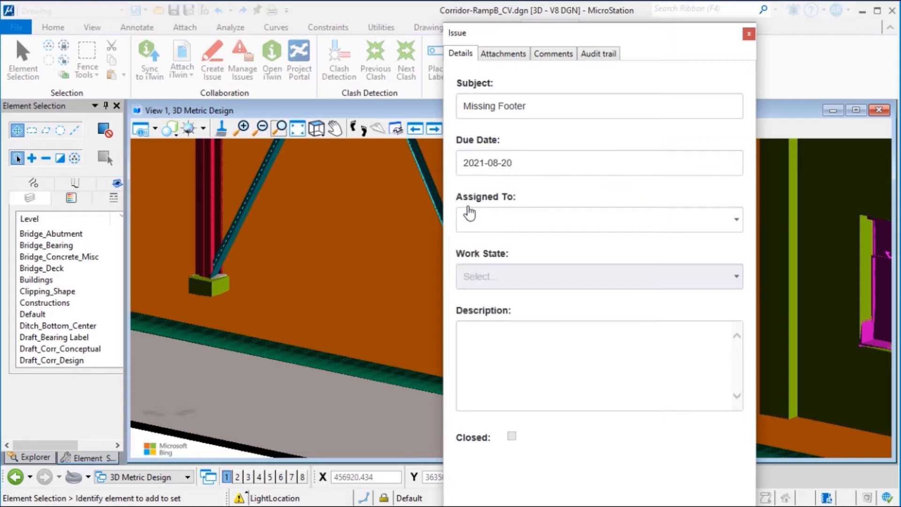
{"action": "left_click", "coordinate": [598, 219]}
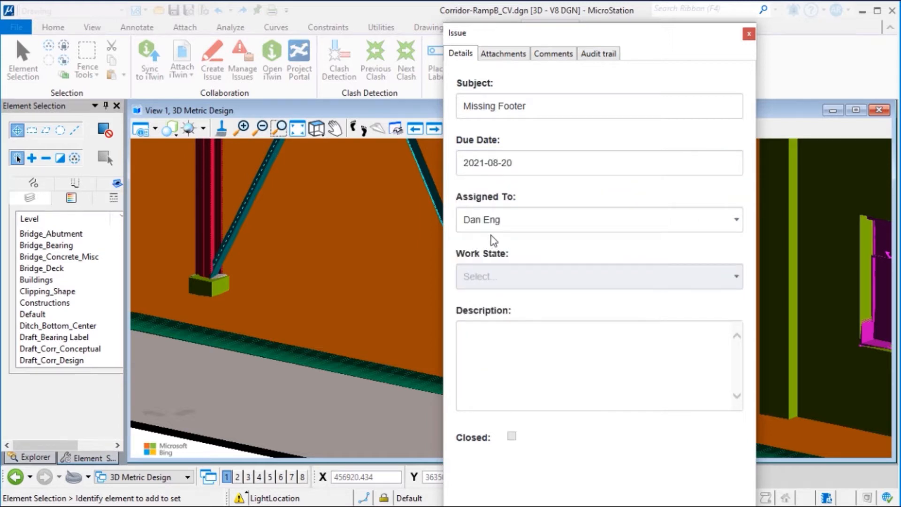
{"action": "mouse_move", "coordinate": [481, 246]}
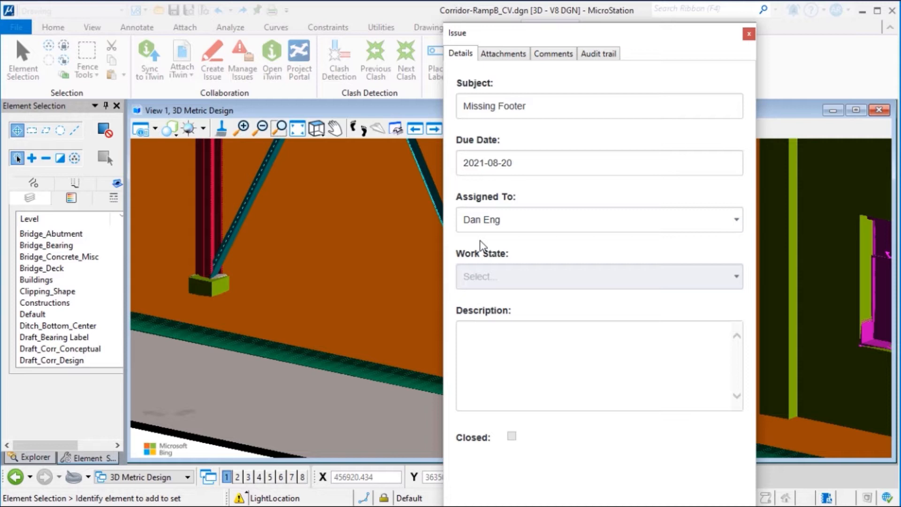
{"action": "type", "text": "Missing Column Footer. Please add this in the Foundation"}
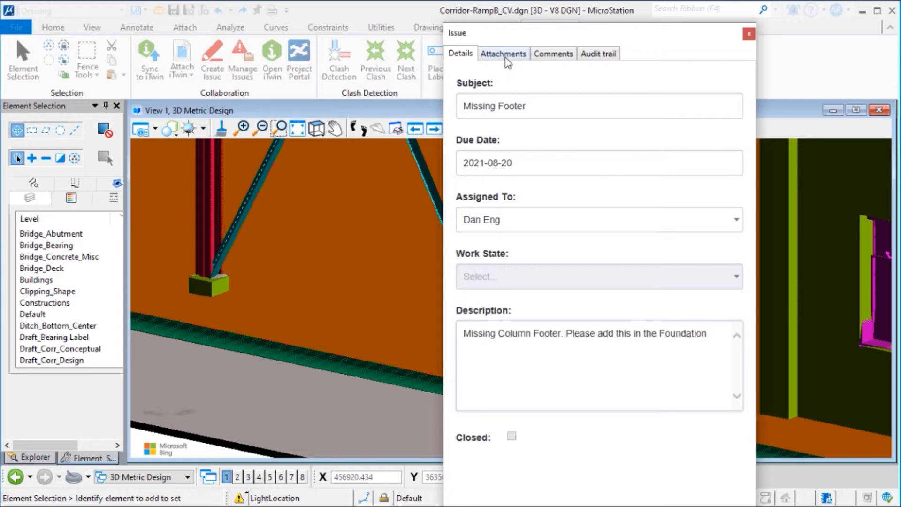
{"action": "left_click", "coordinate": [503, 54]}
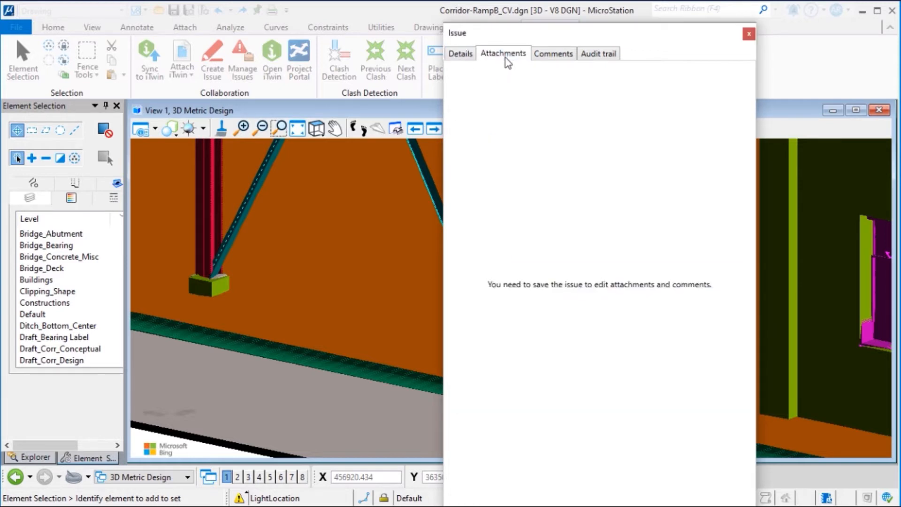
{"action": "left_click", "coordinate": [459, 53]}
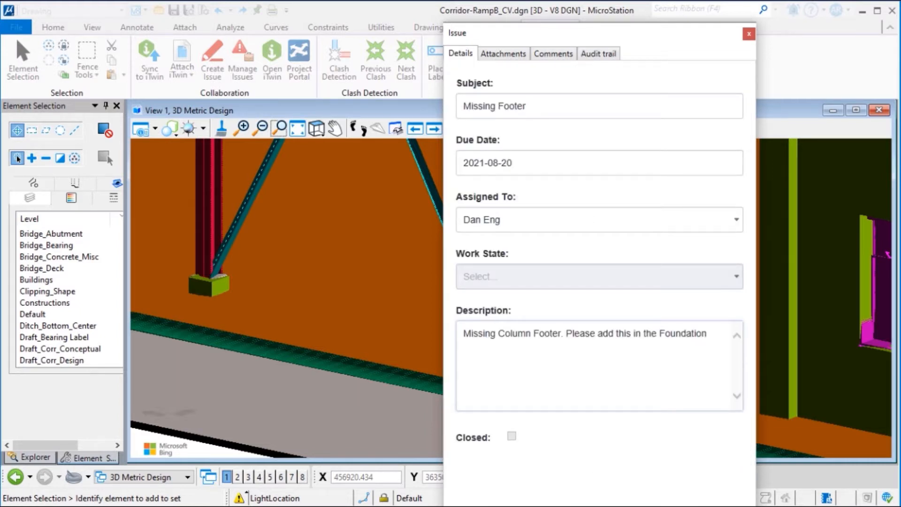
{"action": "mouse_move", "coordinate": [504, 240]}
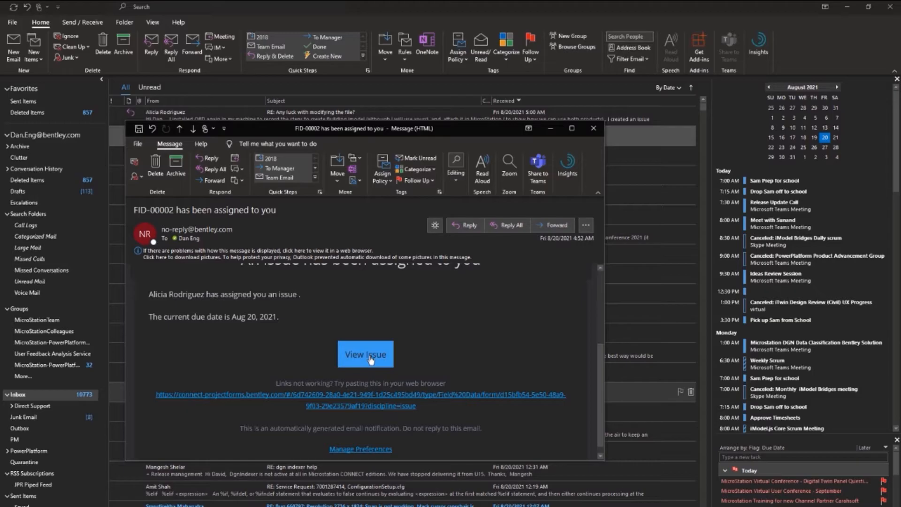
- View the assigned FID-00002 issue from the notification email
{"action": "left_click", "coordinate": [365, 353]}
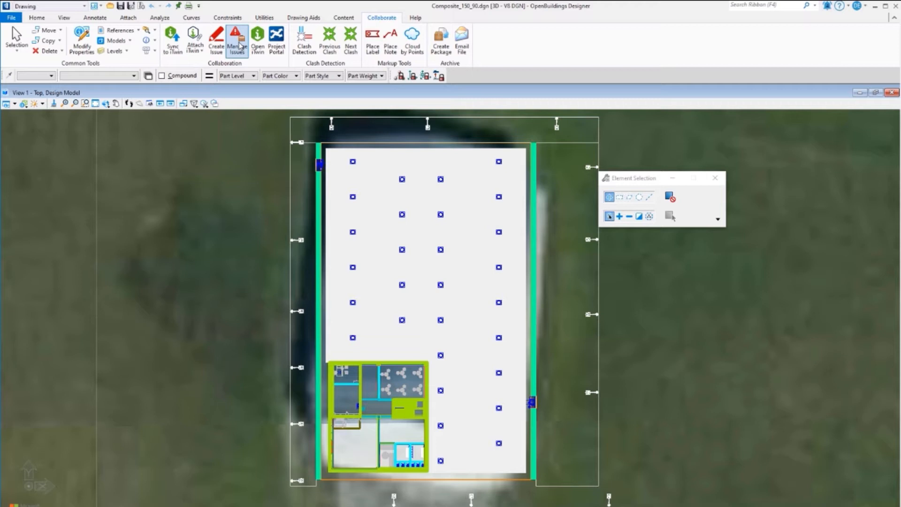
- Open the details of issue FID-00002 from the Manage Issues list
{"action": "left_click", "coordinate": [237, 39]}
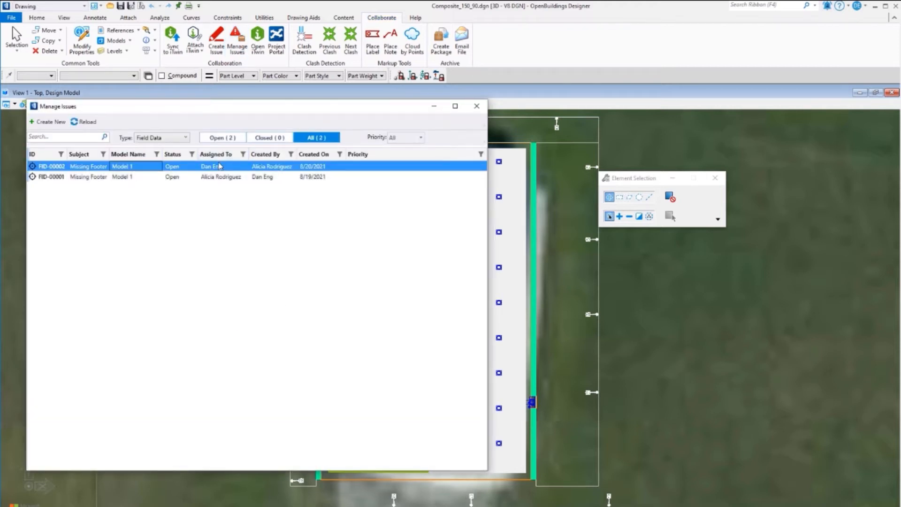
{"action": "right_click", "coordinate": [218, 166]}
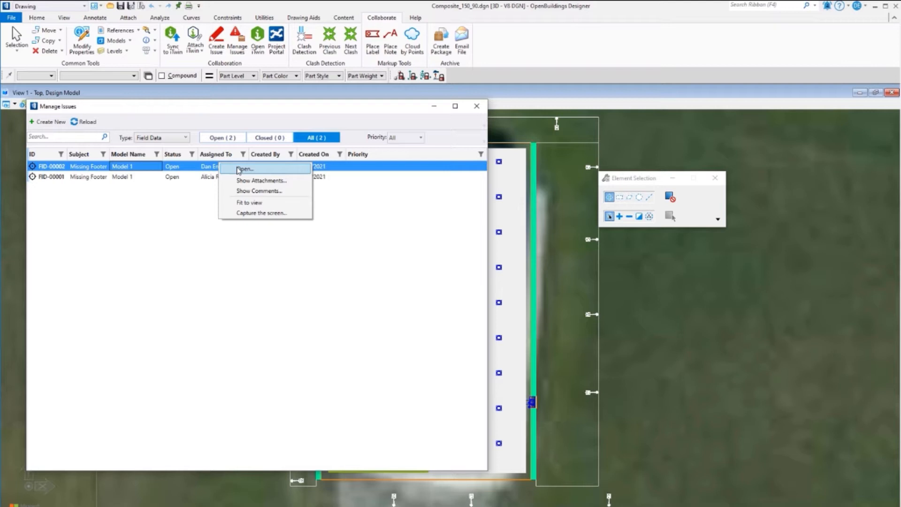
{"action": "left_click", "coordinate": [244, 168]}
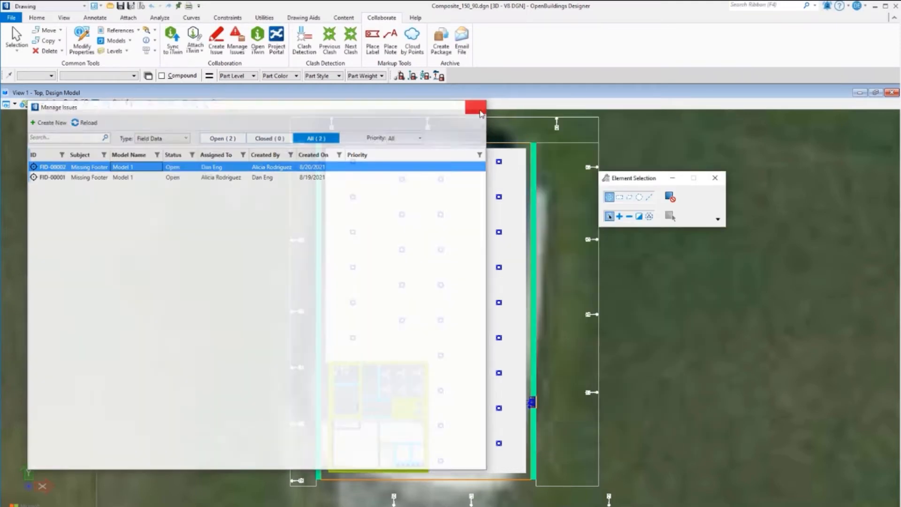
- Close the issues list and bring up actions on the foundation reference element from the Home tools
{"action": "left_click", "coordinate": [478, 107]}
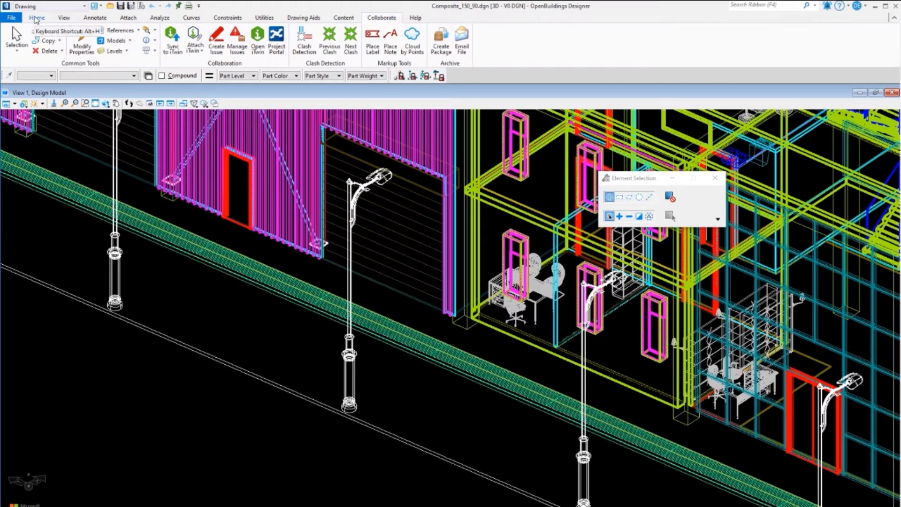
{"action": "left_click", "coordinate": [37, 17]}
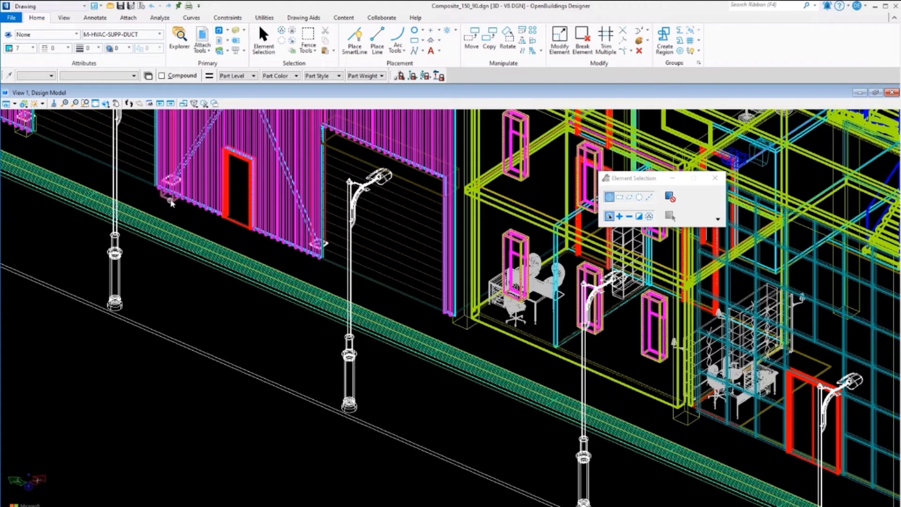
{"action": "right_click", "coordinate": [171, 203]}
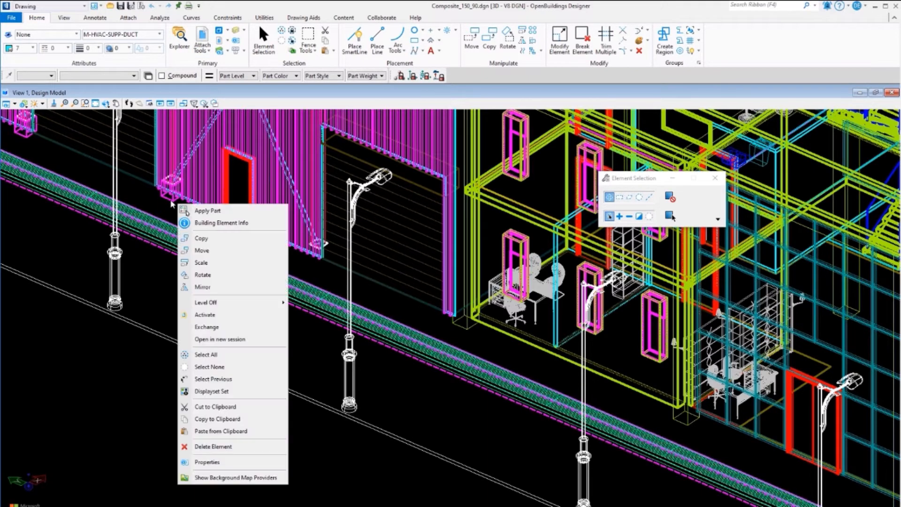
{"action": "mouse_move", "coordinate": [219, 326]}
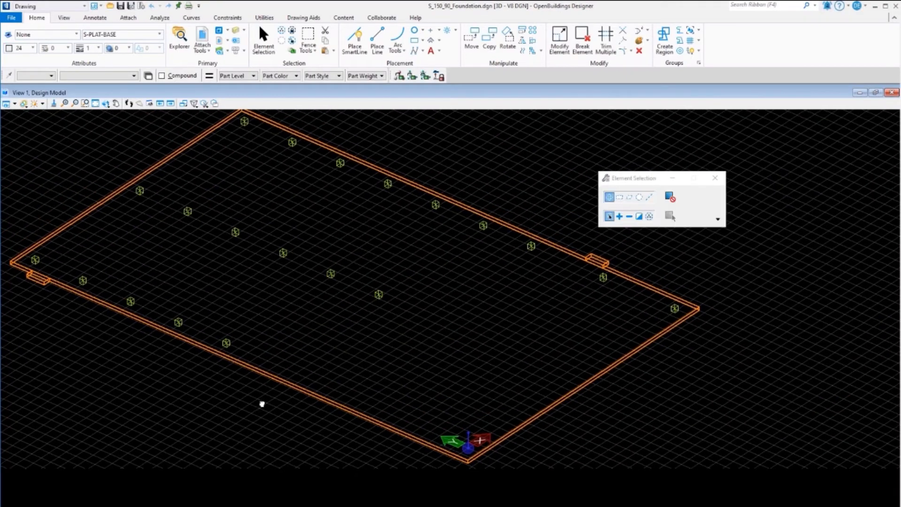
- Copy an existing footer and place it at the missing location on the foundation's lower edge
{"action": "left_click", "coordinate": [489, 40]}
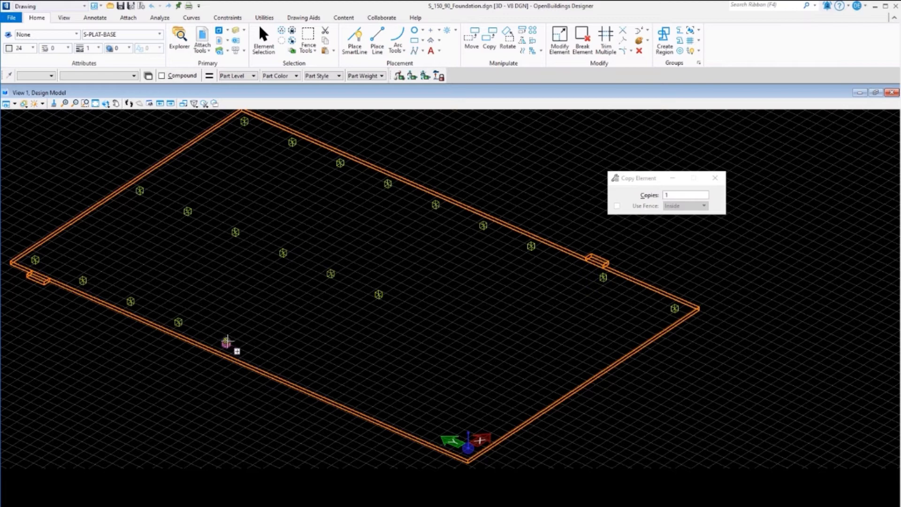
{"action": "left_click", "coordinate": [226, 339]}
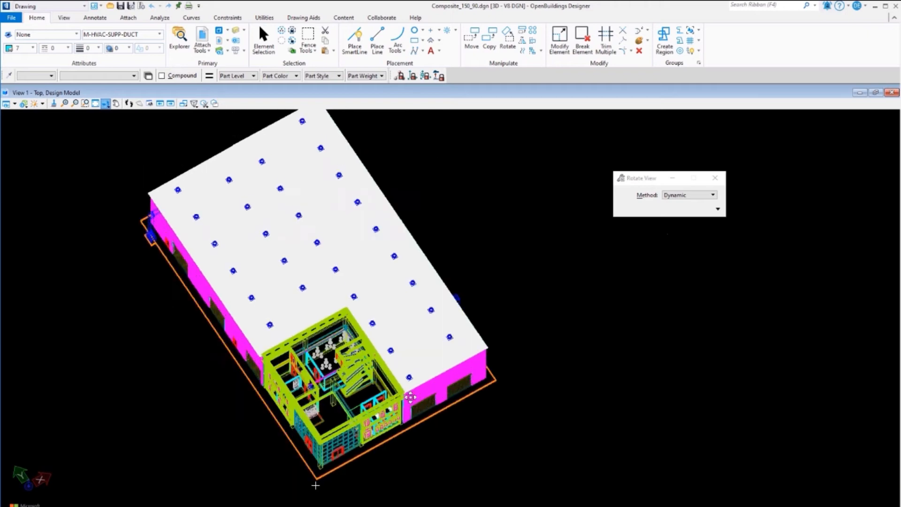
{"action": "left_click_drag", "start_coordinate": [411, 396], "coordinate": [419, 344]}
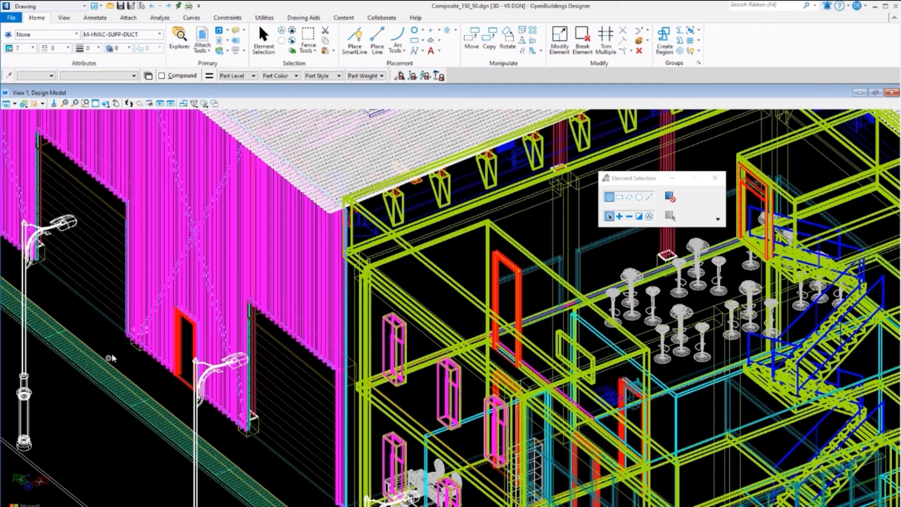
{"action": "left_click", "coordinate": [247, 422]}
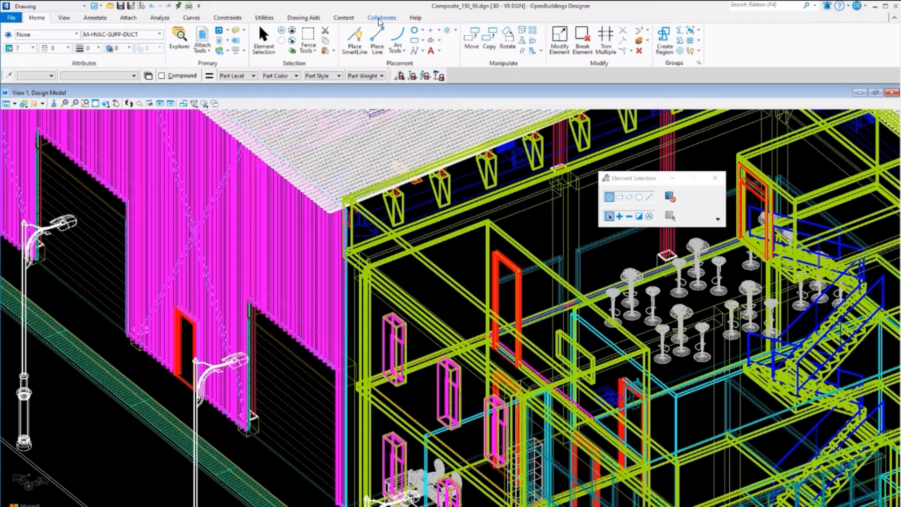
- Open issue FID-00002 from the project's Manage Issues list
{"action": "left_click", "coordinate": [382, 17]}
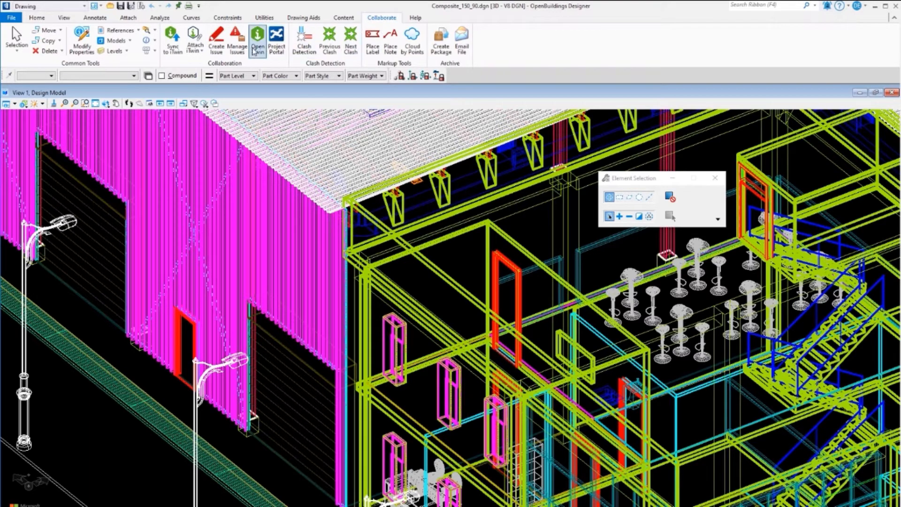
{"action": "left_click", "coordinate": [237, 41]}
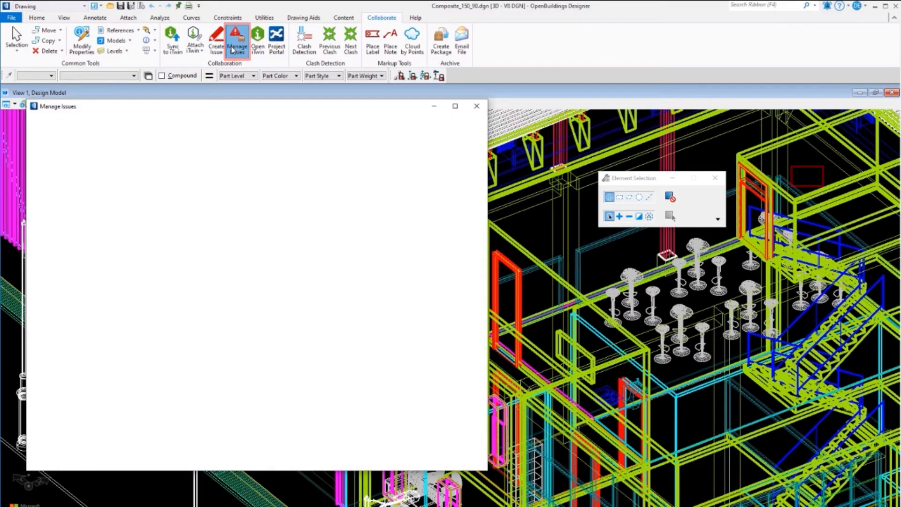
{"action": "left_click", "coordinate": [237, 41]}
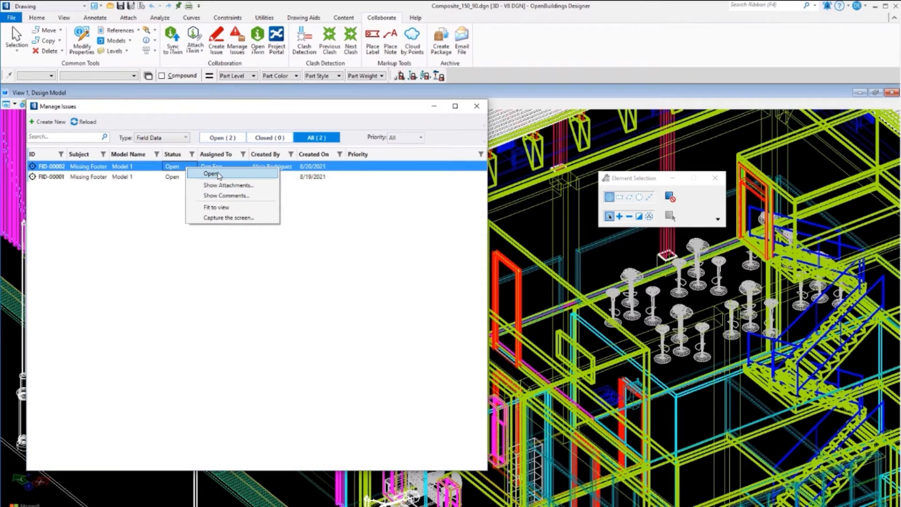
{"action": "left_click", "coordinate": [211, 173]}
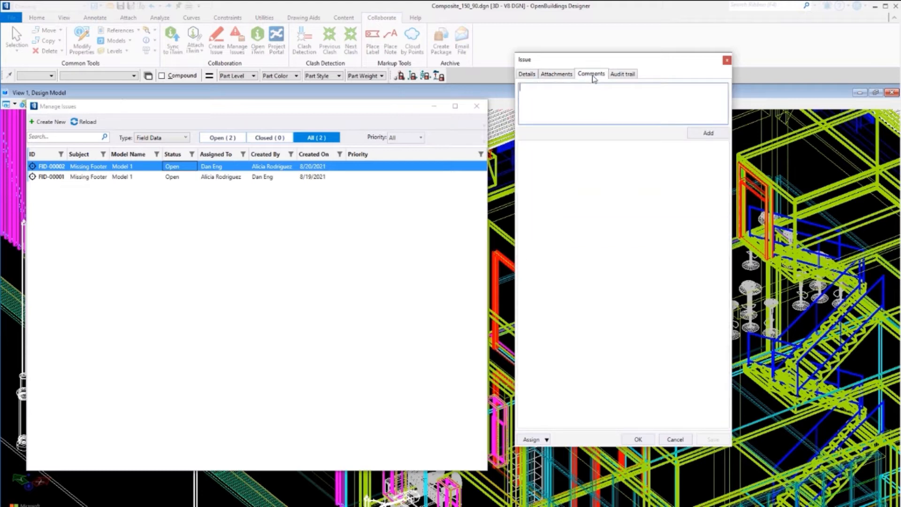
- Post the comment 'Please review again.' and change the issue's Assigned To person
{"action": "left_click", "coordinate": [707, 132]}
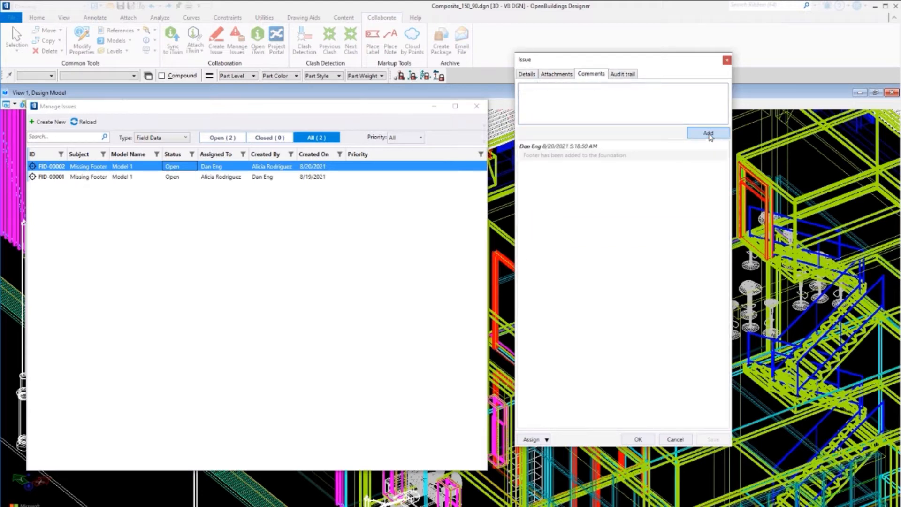
{"action": "type", "text": "Pl"}
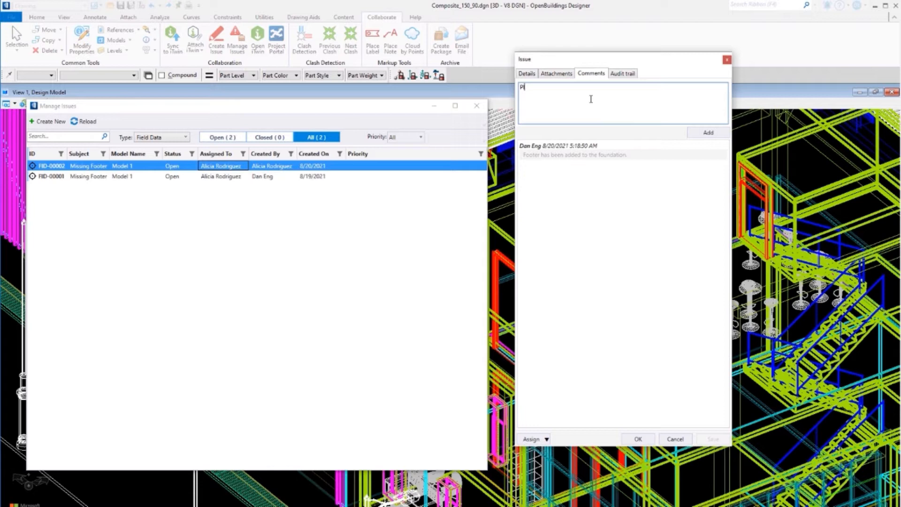
{"action": "type", "text": "Please review a"}
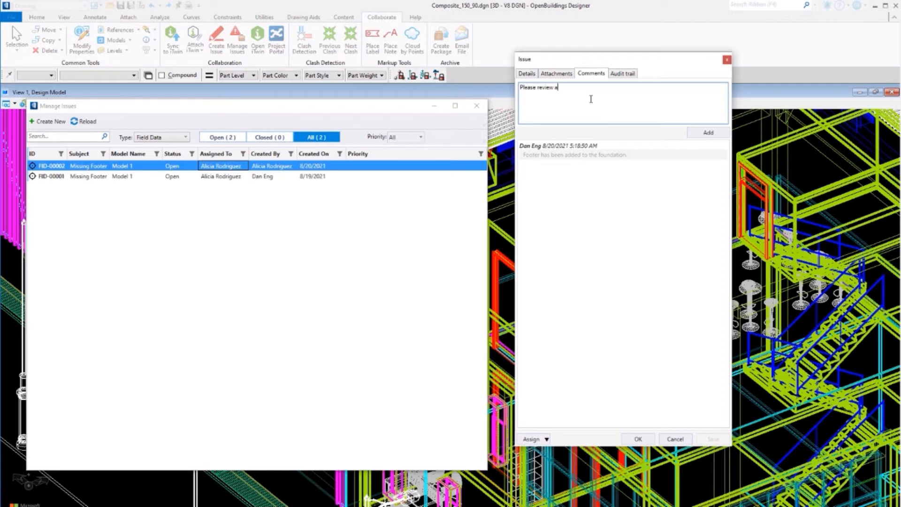
{"action": "type", "text": "gain."}
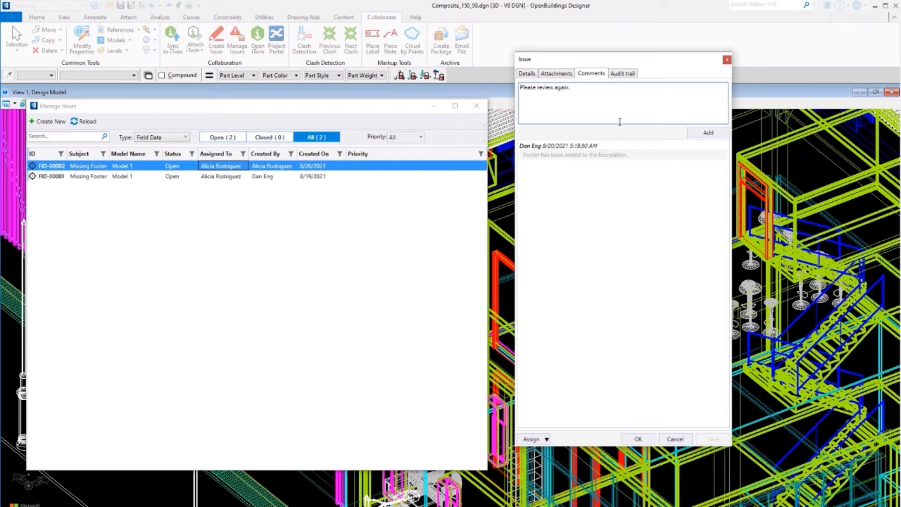
{"action": "left_click", "coordinate": [707, 132]}
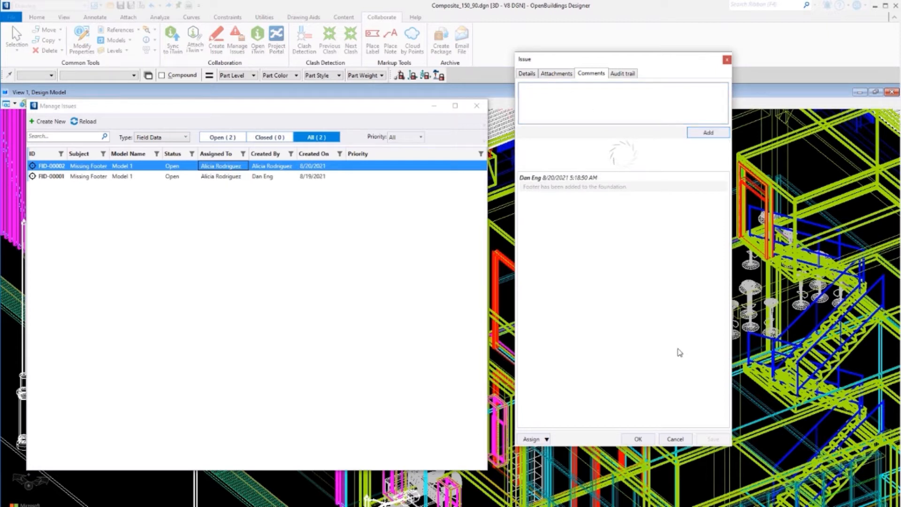
{"action": "left_click", "coordinate": [526, 74]}
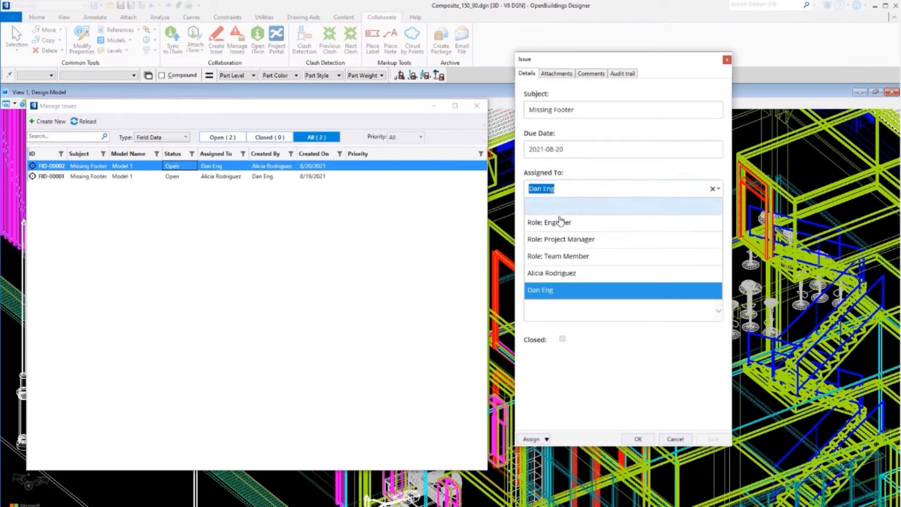
{"action": "left_click", "coordinate": [550, 273]}
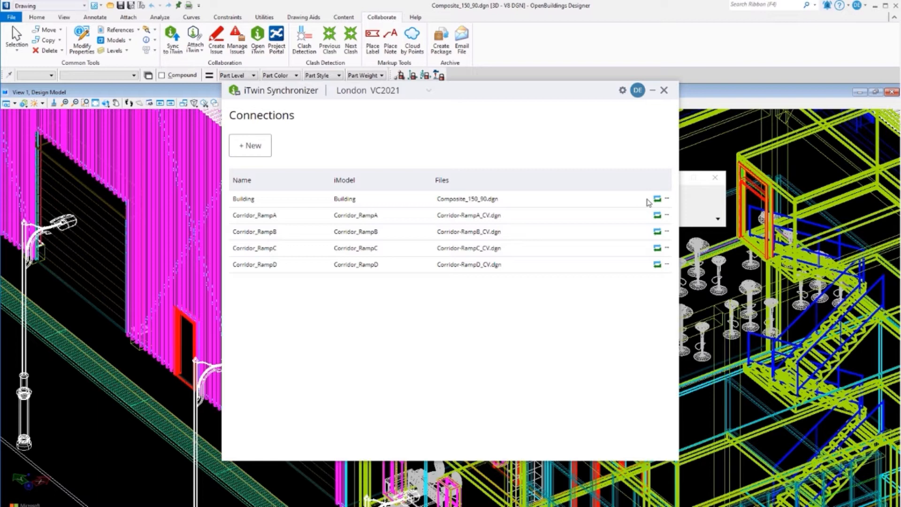
- Synchronize the Building connection creating the named version 'Added Footer to Foundation'
{"action": "left_click", "coordinate": [657, 199]}
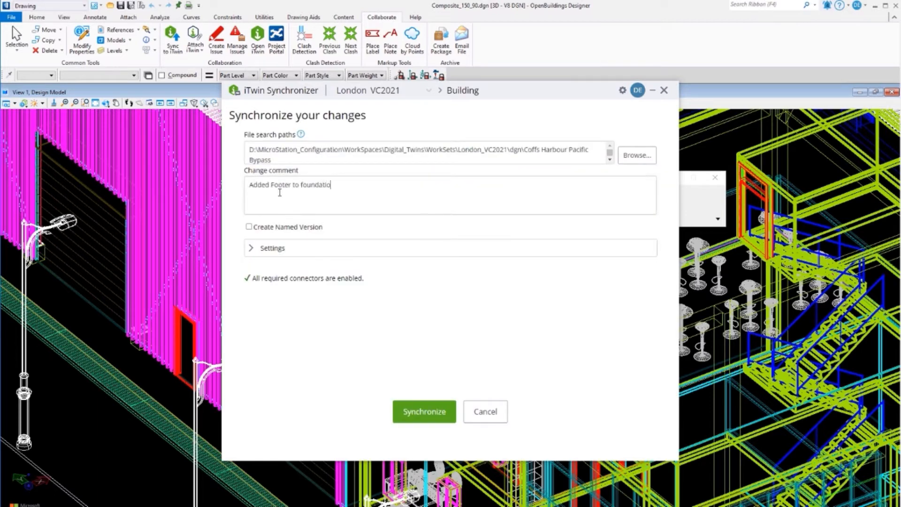
{"action": "left_click", "coordinate": [248, 227]}
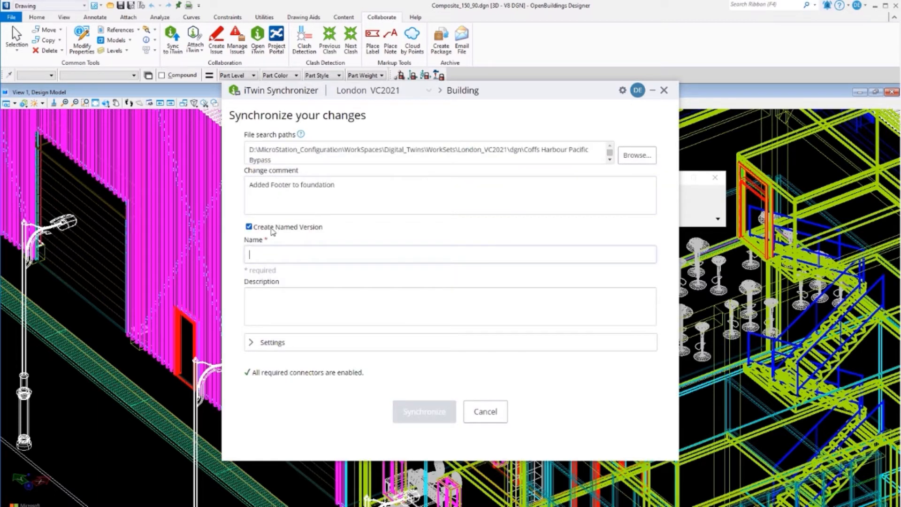
{"action": "type", "text": "Added Footer to Foundation"}
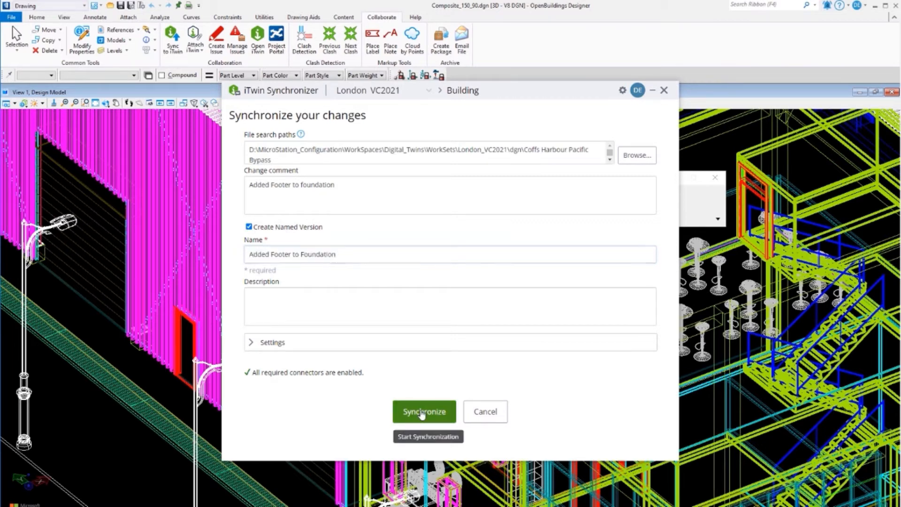
{"action": "left_click", "coordinate": [424, 411]}
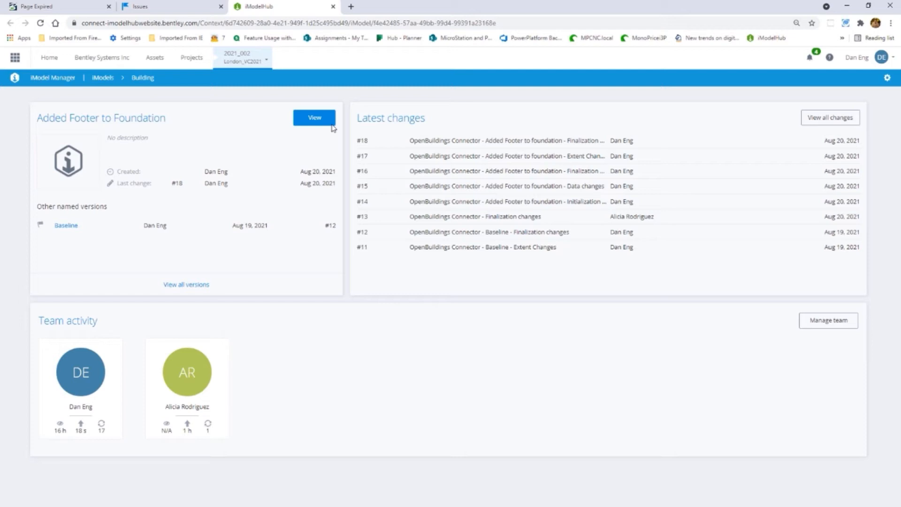
- View the 'Added Footer to Foundation' version with the Building 3D model shown along the orange footing
{"action": "left_click", "coordinate": [314, 117]}
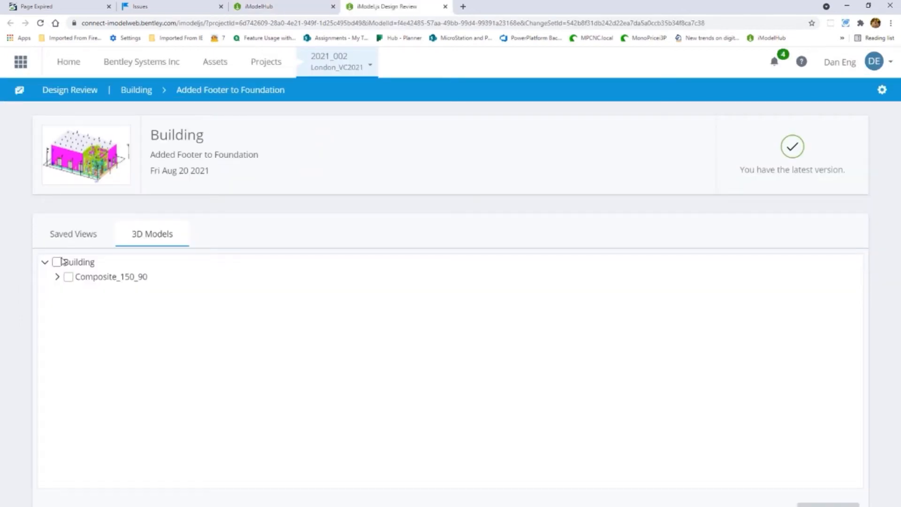
{"action": "left_click", "coordinate": [58, 261]}
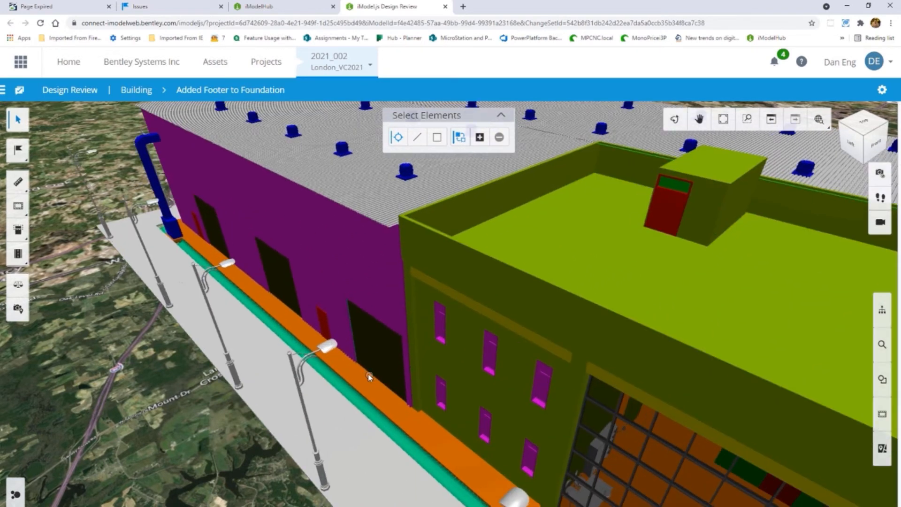
{"action": "scroll", "scroll_direction": "down", "scroll_amount": 3}
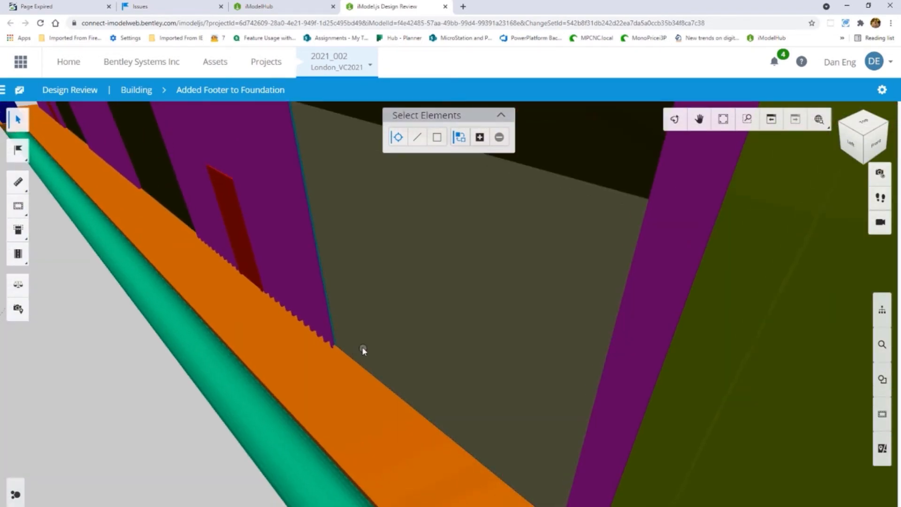
{"action": "left_click_drag", "start_coordinate": [362, 350], "coordinate": [469, 398]}
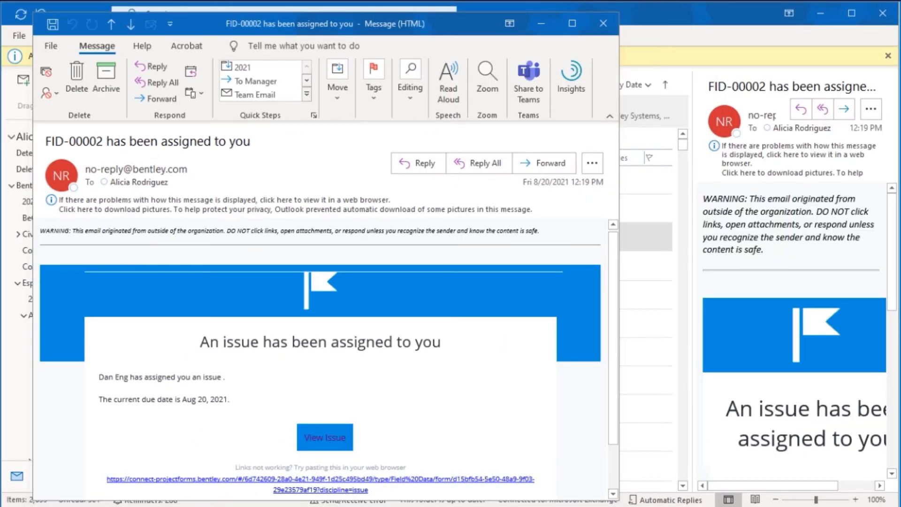
{"action": "mouse_move", "coordinate": [174, 360]}
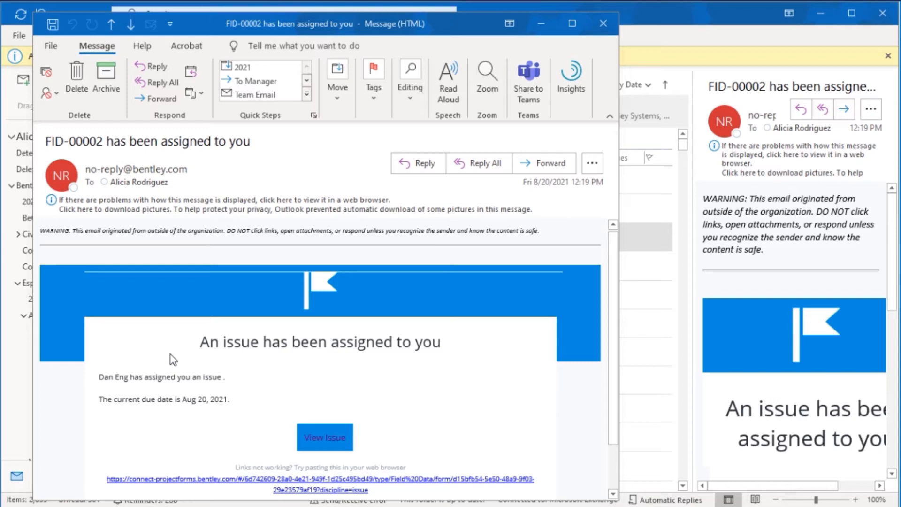
{"action": "mouse_move", "coordinate": [452, 365]}
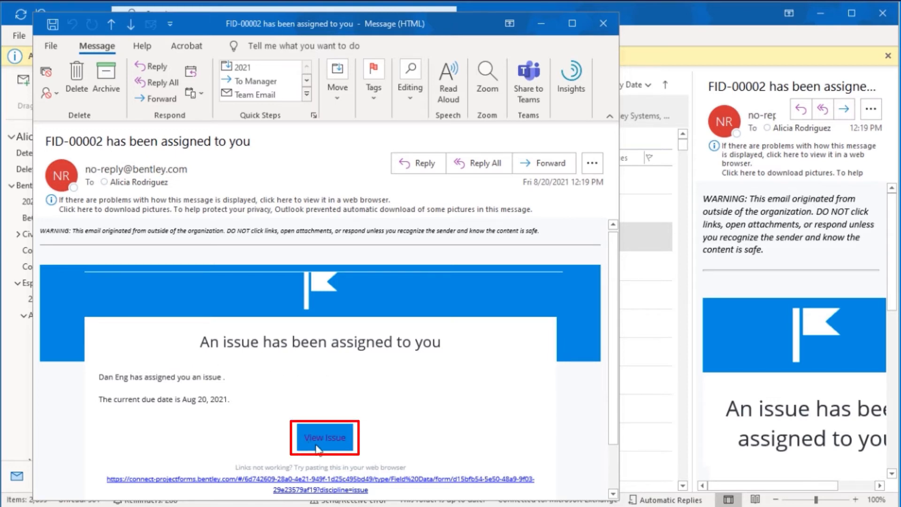
- View the assigned FID-00002 issue from the notification email
{"action": "left_click", "coordinate": [323, 437]}
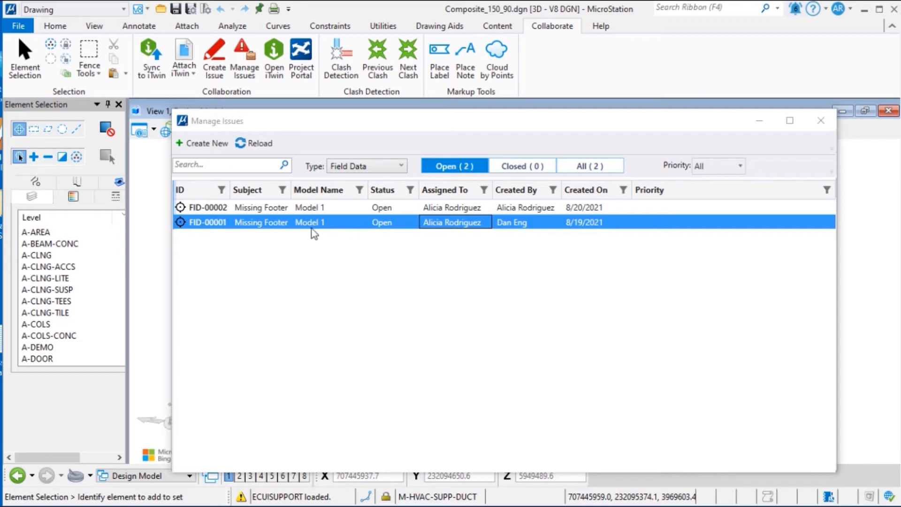
{"action": "mouse_move", "coordinate": [373, 231]}
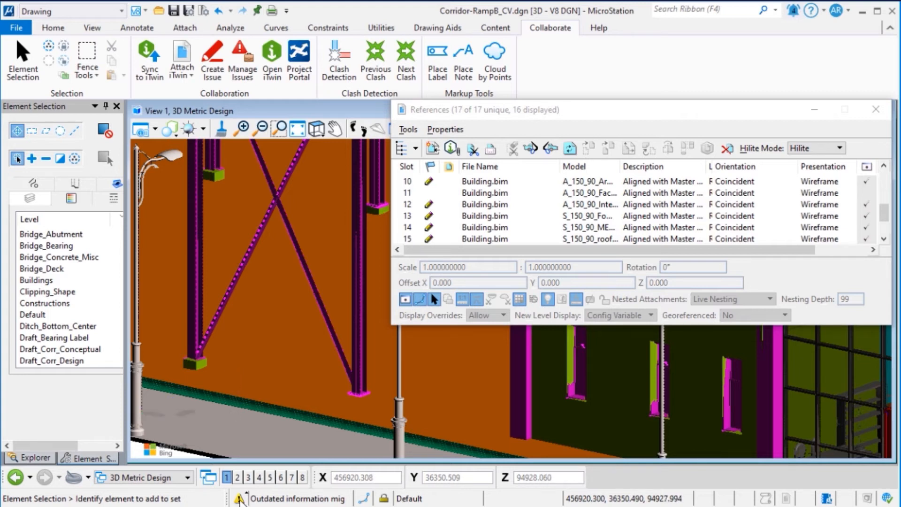
- Reload the Building.bim reference so the corridor model shows the updated building
{"action": "left_click", "coordinate": [243, 497]}
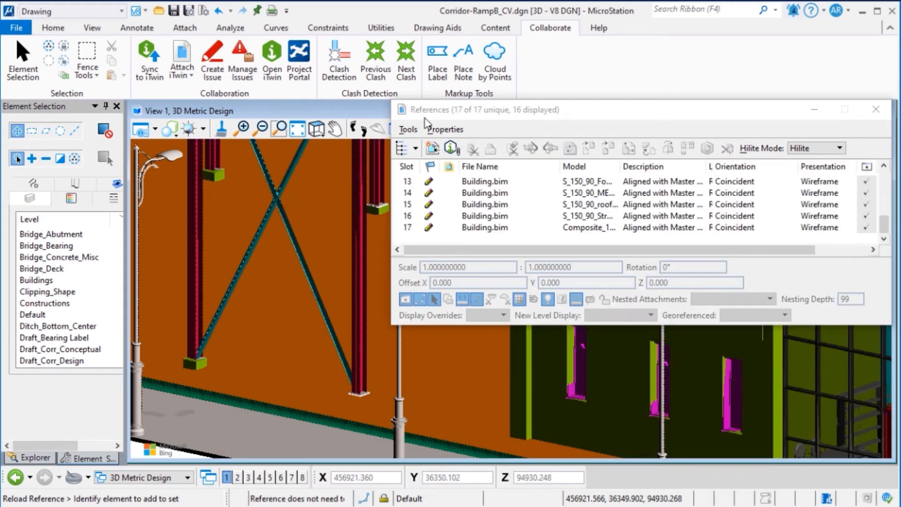
{"action": "mouse_move", "coordinate": [492, 122]}
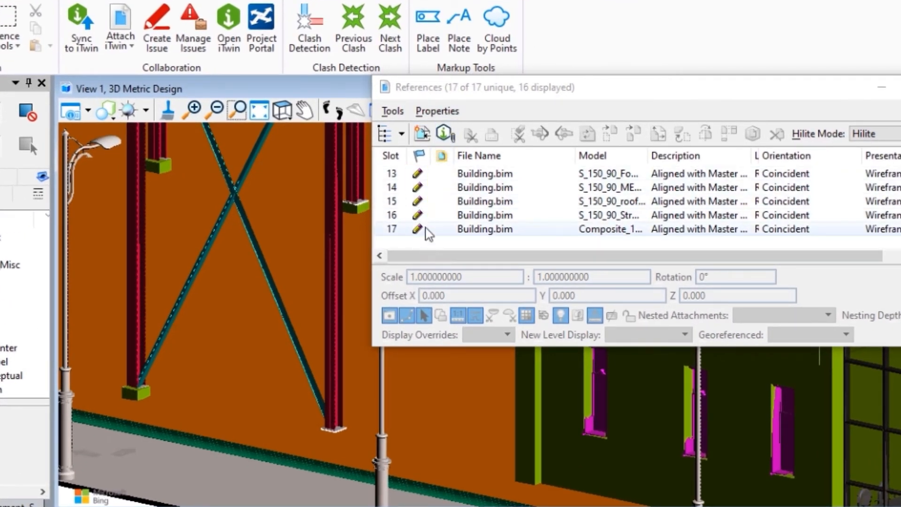
{"action": "left_click", "coordinate": [484, 187]}
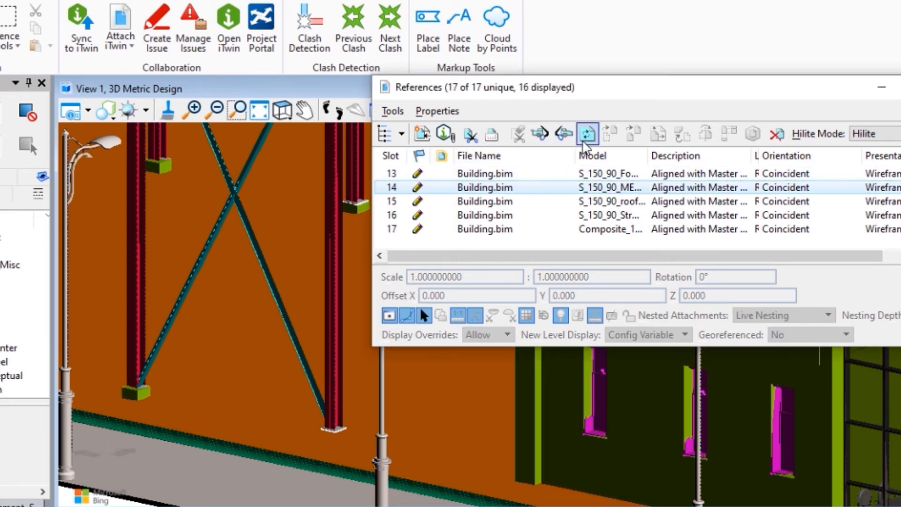
{"action": "mouse_move", "coordinate": [585, 134]}
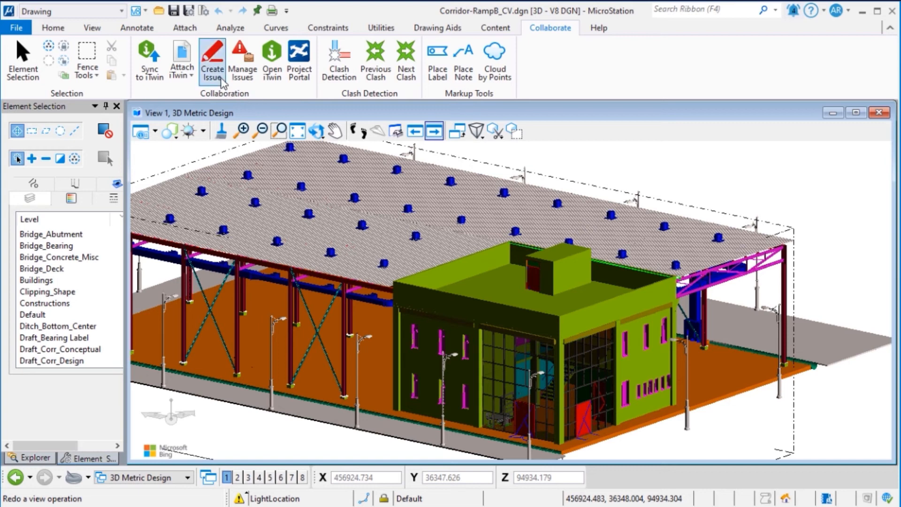
- From Manage Issues, bring up the details of Missing Footer issue FID-00001
{"action": "left_click", "coordinate": [242, 59]}
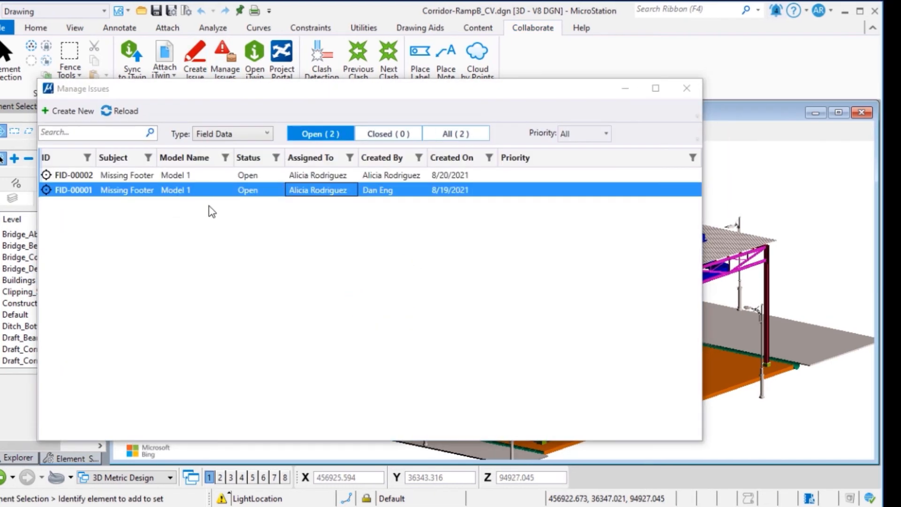
{"action": "right_click", "coordinate": [241, 189]}
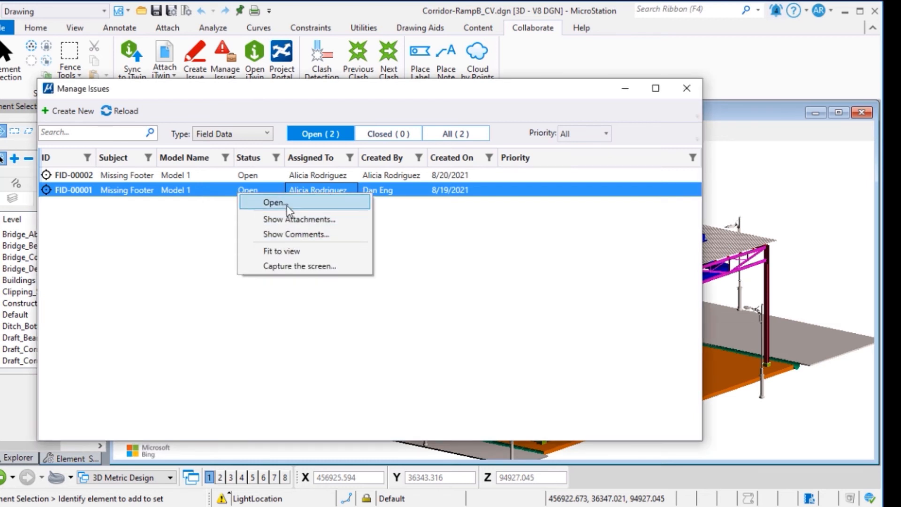
{"action": "mouse_move", "coordinate": [357, 338]}
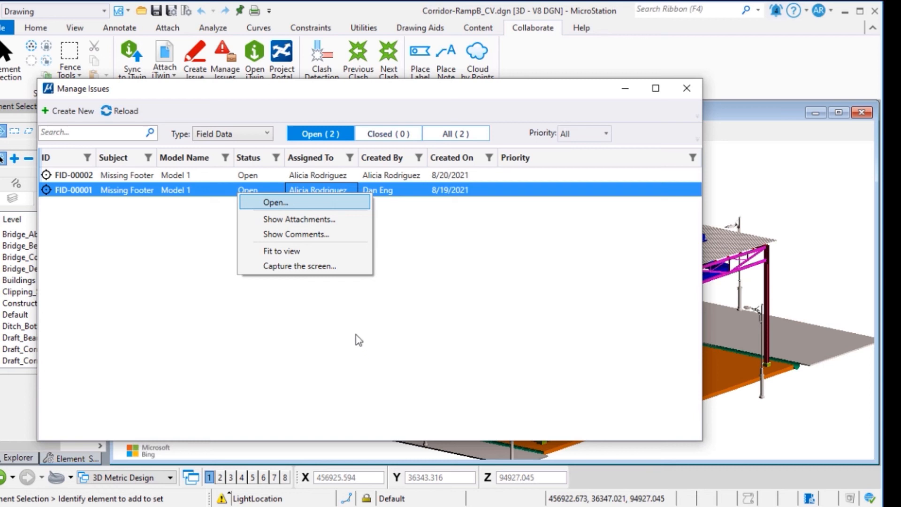
{"action": "left_click", "coordinate": [276, 202]}
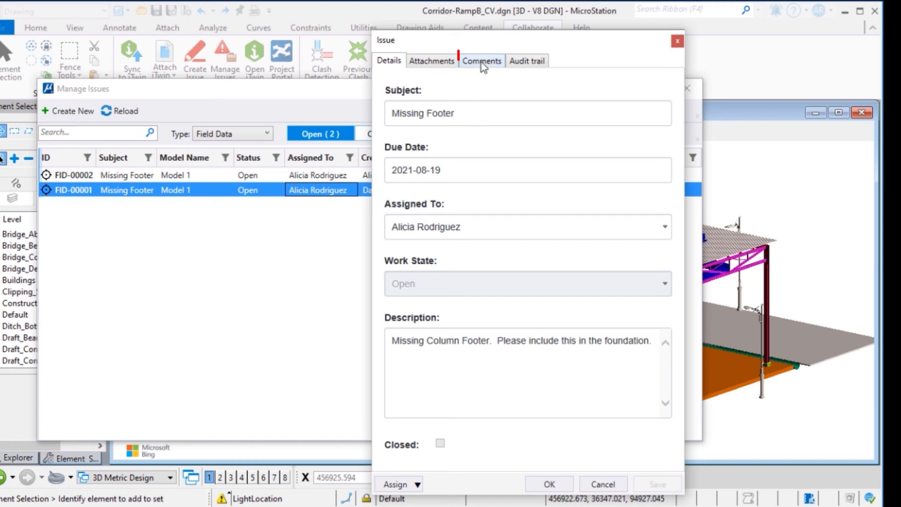
- Add the comment "Thanks, all is correct now" to FID-00001 and review its audit trail
{"action": "left_click", "coordinate": [482, 61]}
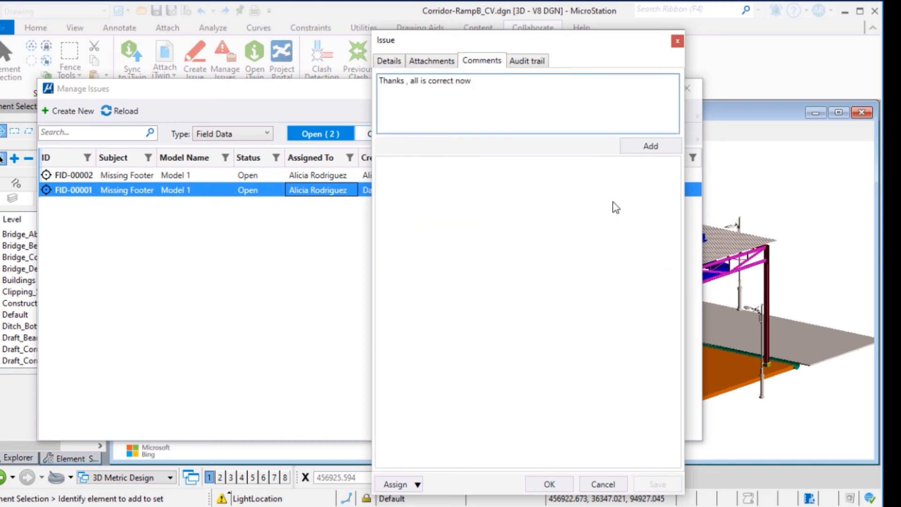
{"action": "left_click", "coordinate": [649, 145]}
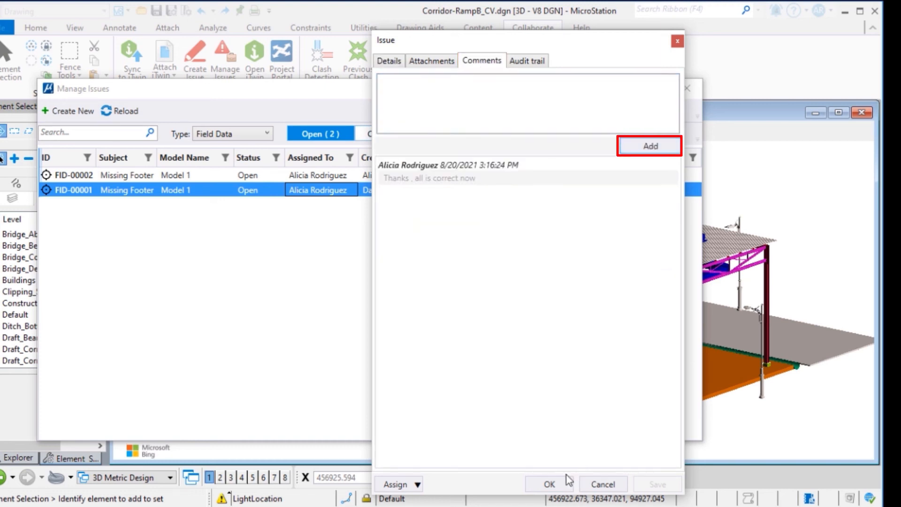
{"action": "left_click", "coordinate": [525, 60]}
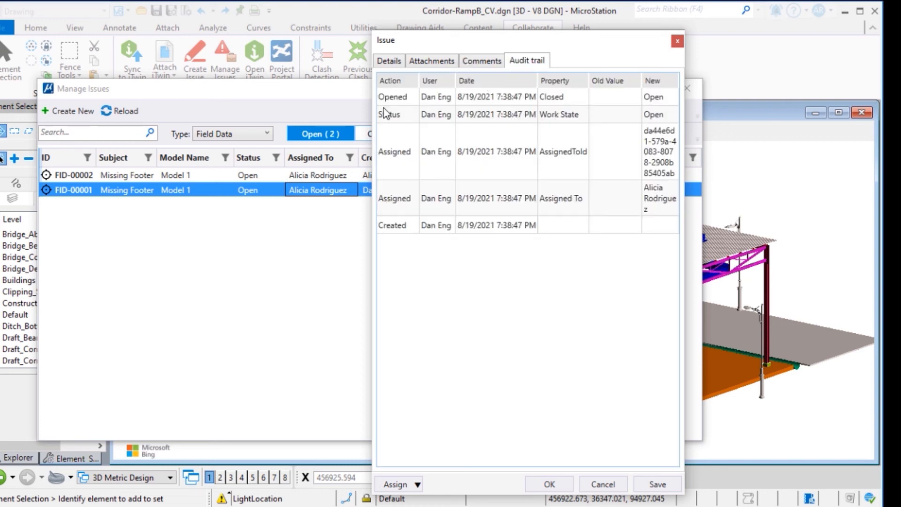
- Mark FID-00001 as Closed and approve the closure
{"action": "left_click", "coordinate": [389, 60]}
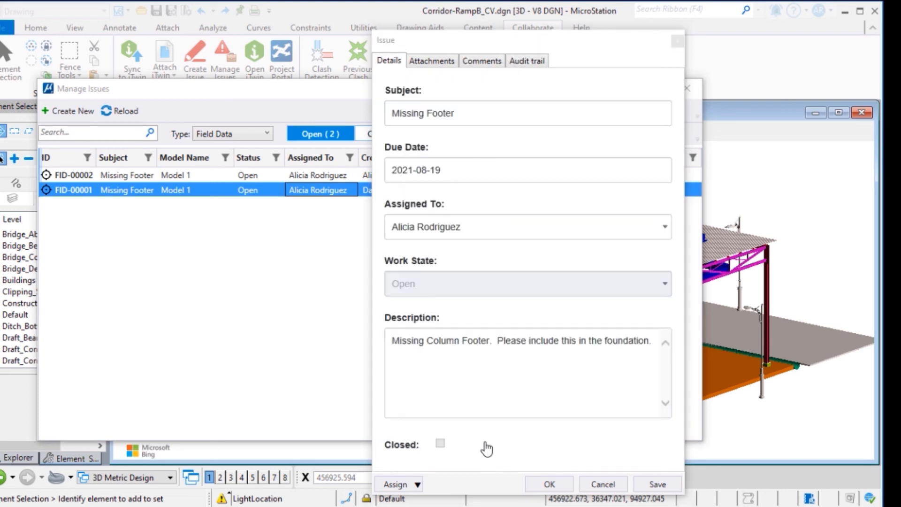
{"action": "left_click", "coordinate": [396, 484]}
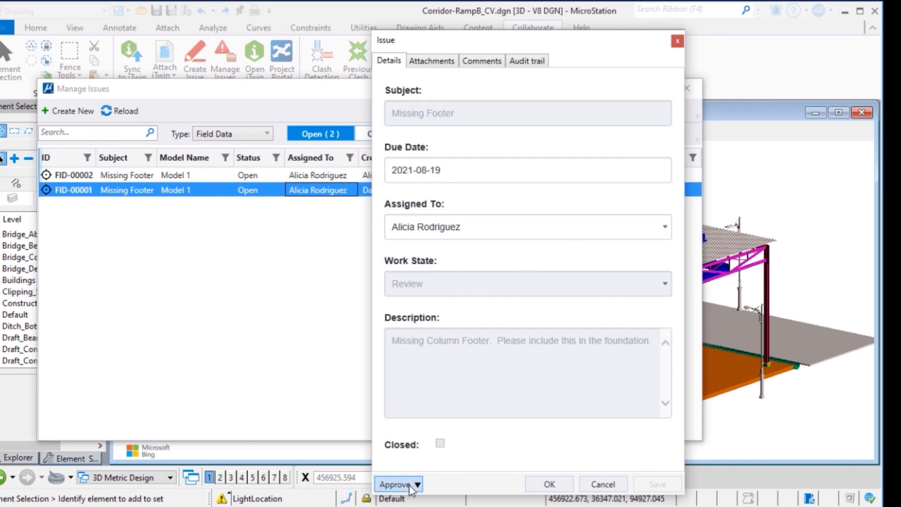
{"action": "left_click", "coordinate": [602, 484]}
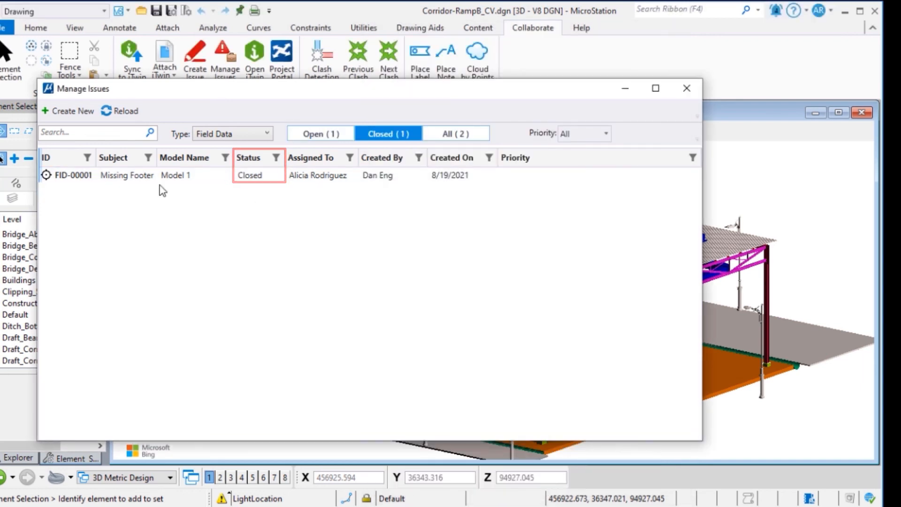
{"action": "mouse_move", "coordinate": [687, 89]}
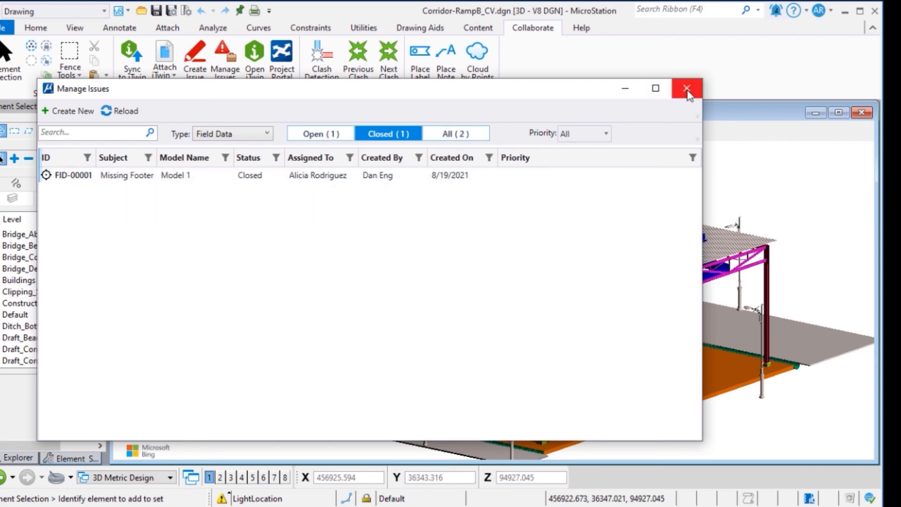
- Close the Manage Issues window to return to the corridor's 3D building model
{"action": "left_click", "coordinate": [687, 88]}
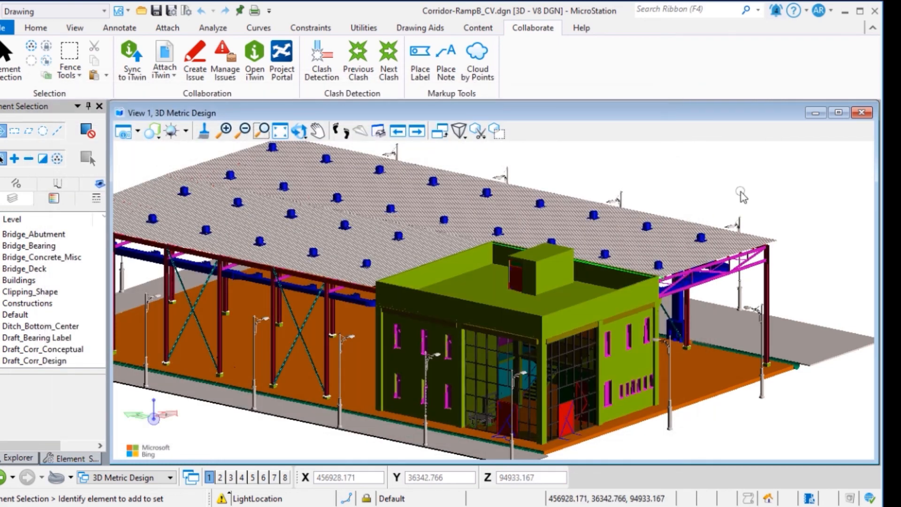